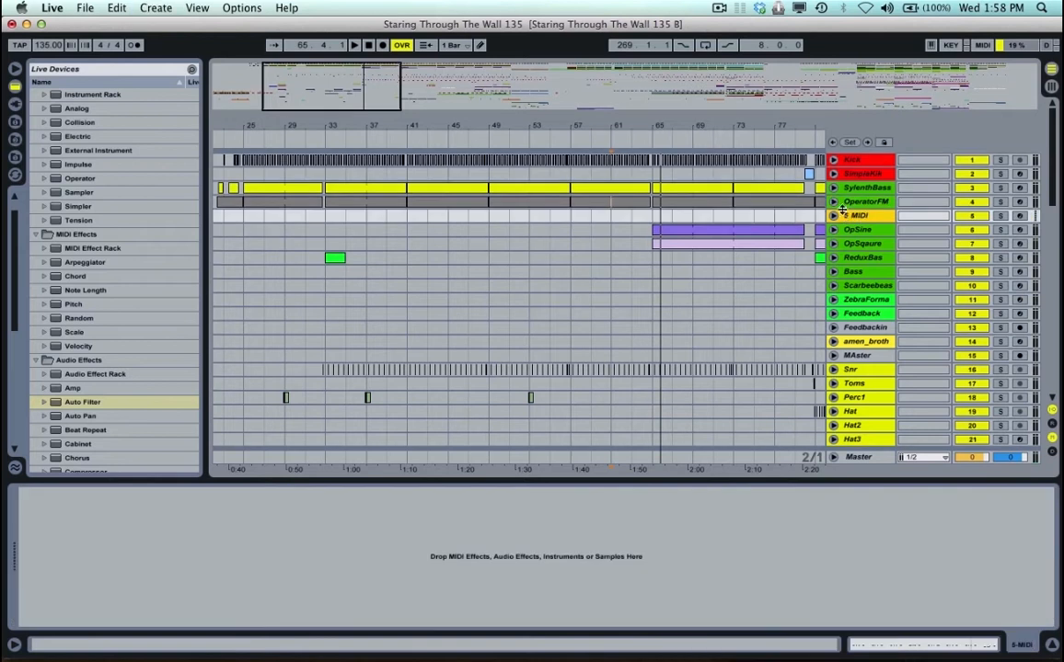
Browse the instrument list and add Operator to the empty 5 MIDI track.
{"action": "left_click", "coordinate": [834, 215]}
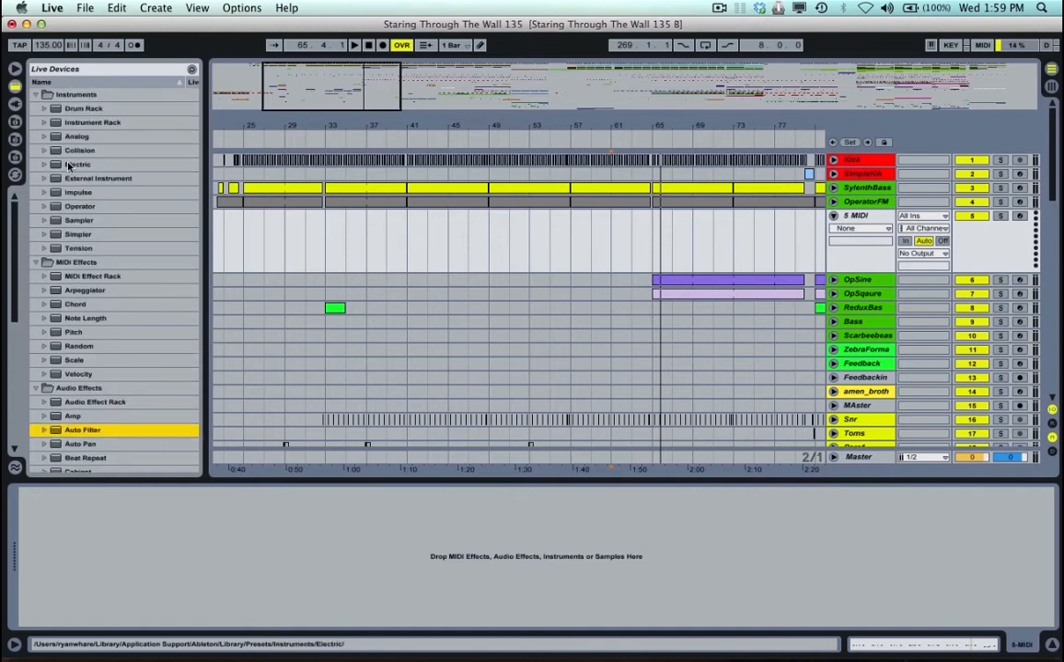
{"action": "left_click", "coordinate": [79, 206]}
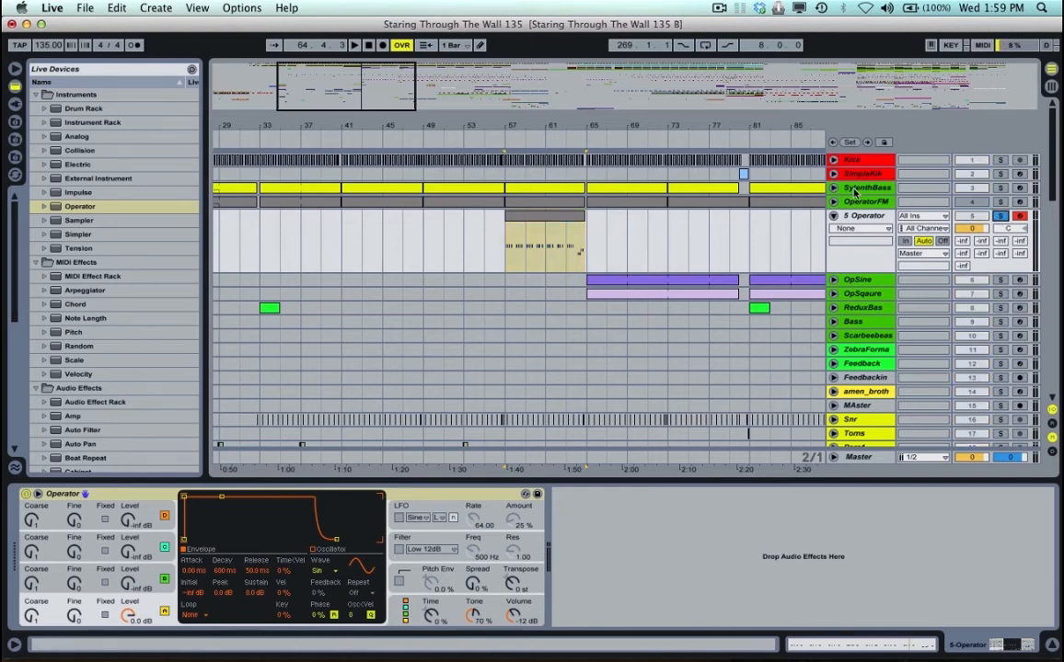
Play the Operator track's clip and browse the oscillator's waveform options.
{"action": "left_click", "coordinate": [543, 230]}
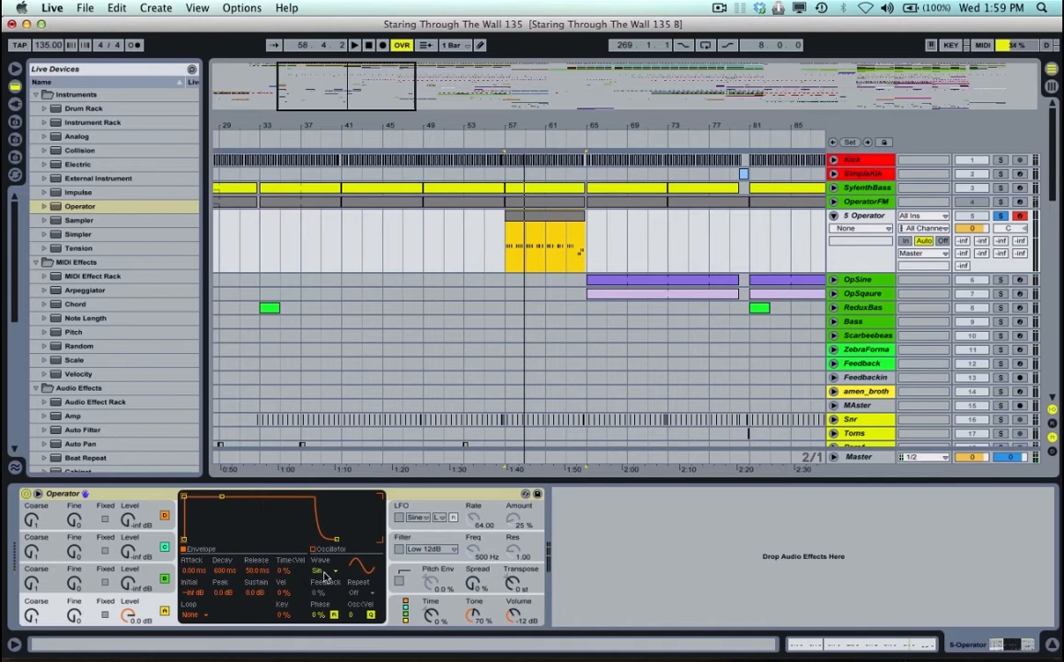
{"action": "left_click", "coordinate": [322, 570]}
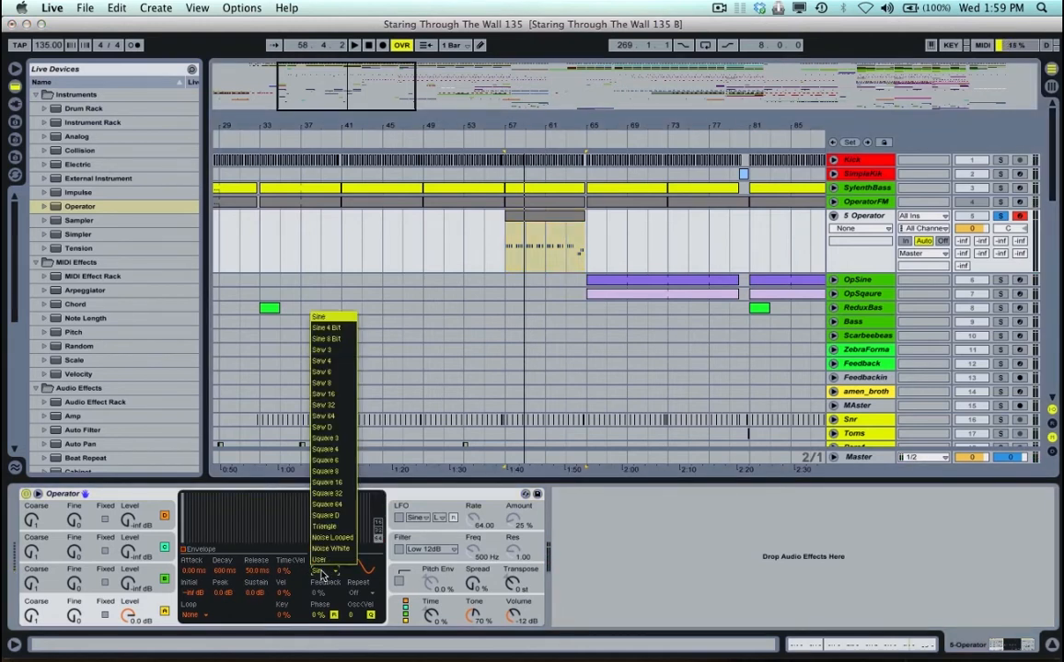
{"action": "mouse_move", "coordinate": [323, 416]}
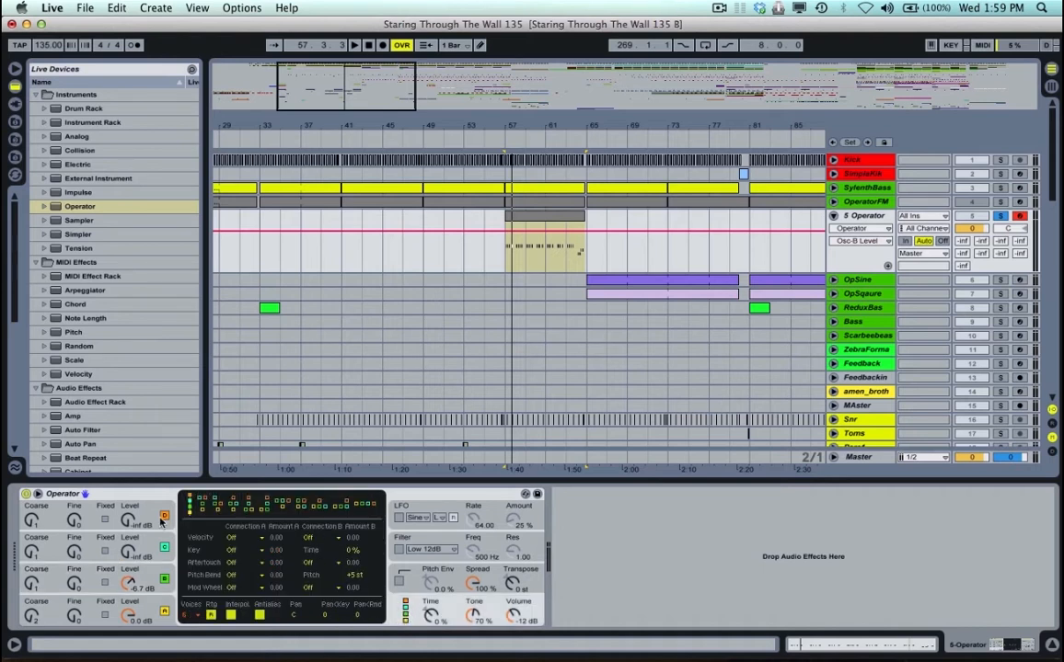
{"action": "mouse_move", "coordinate": [193, 515]}
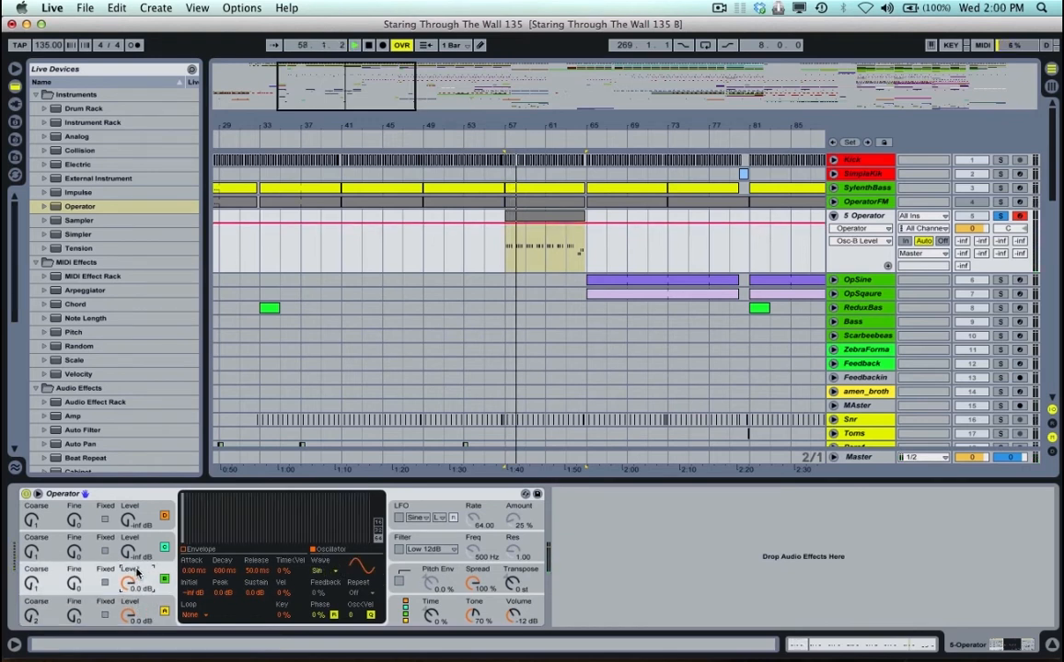
Adjust the Level of Operator's oscillator B to add FM harmonics.
{"action": "left_click", "coordinate": [355, 44]}
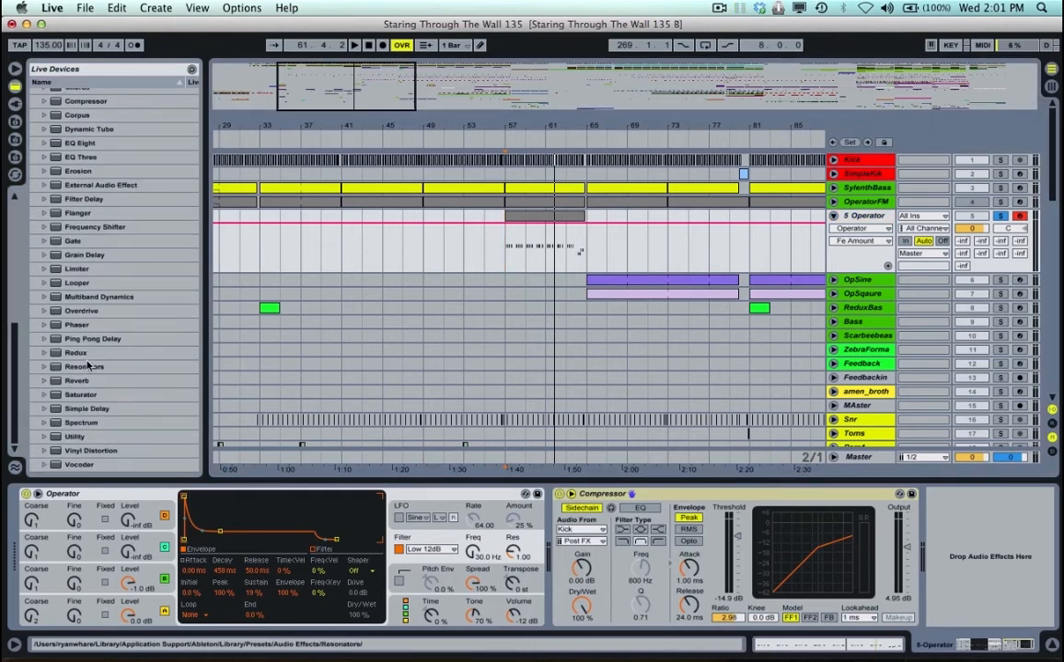
Add the Overdrive effect to the Operator track's device chain.
{"action": "left_click", "coordinate": [81, 310]}
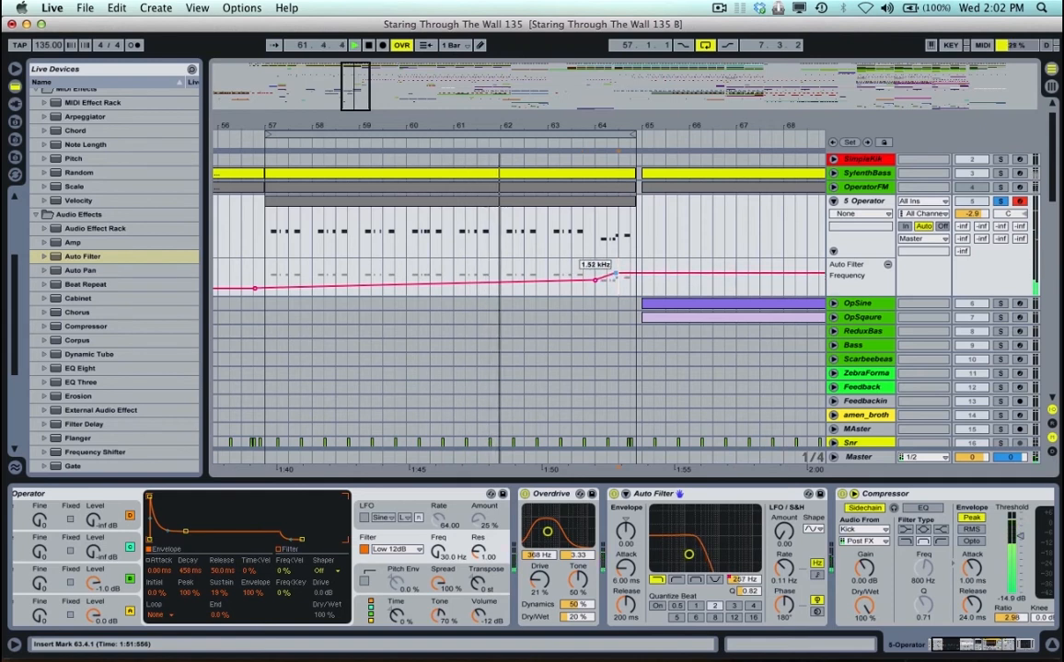
Drag the Auto Filter frequency breakpoint upward near bar 64 to shape the ramp.
{"action": "left_click_drag", "start_coordinate": [603, 280], "coordinate": [616, 287]}
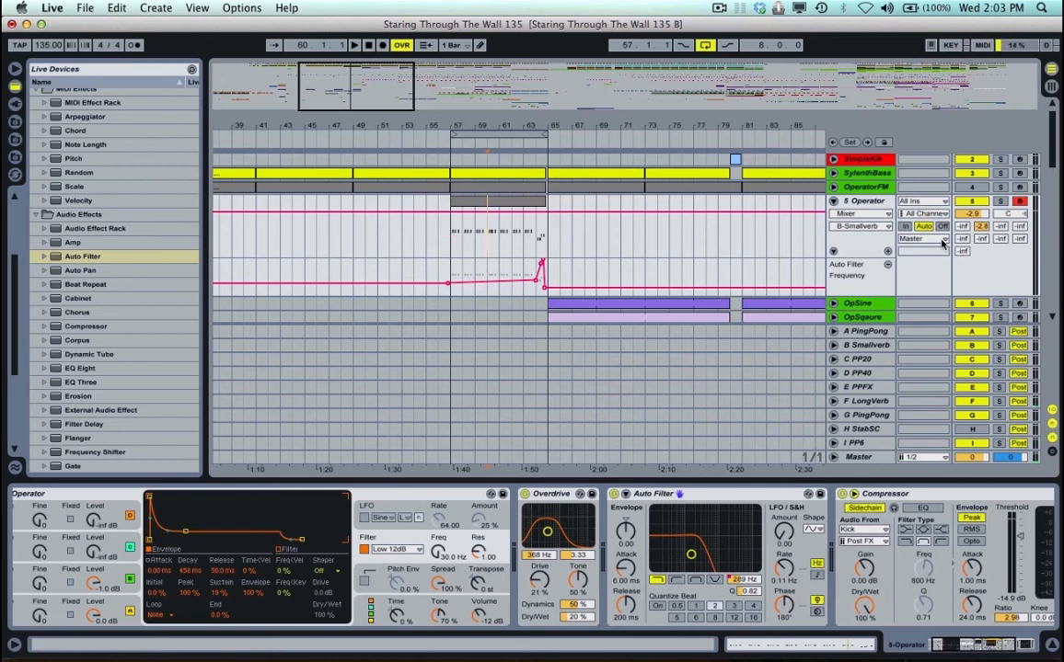
Show the B Smallverb return's EQ Eight and Reverb in Device View.
{"action": "left_click", "coordinate": [865, 345]}
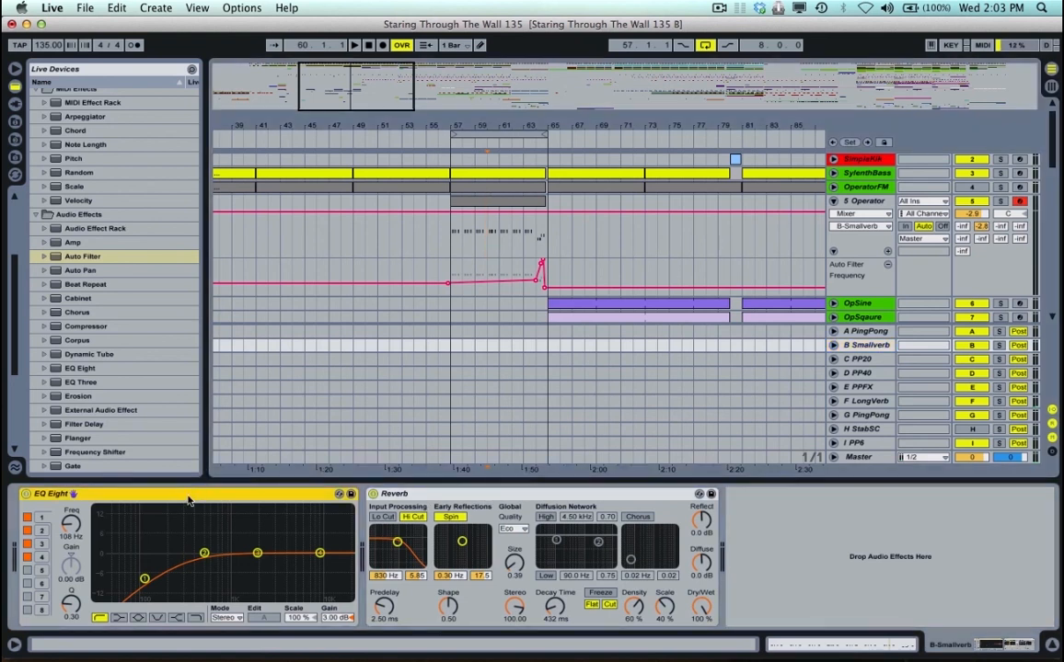
{"action": "mouse_move", "coordinate": [307, 519]}
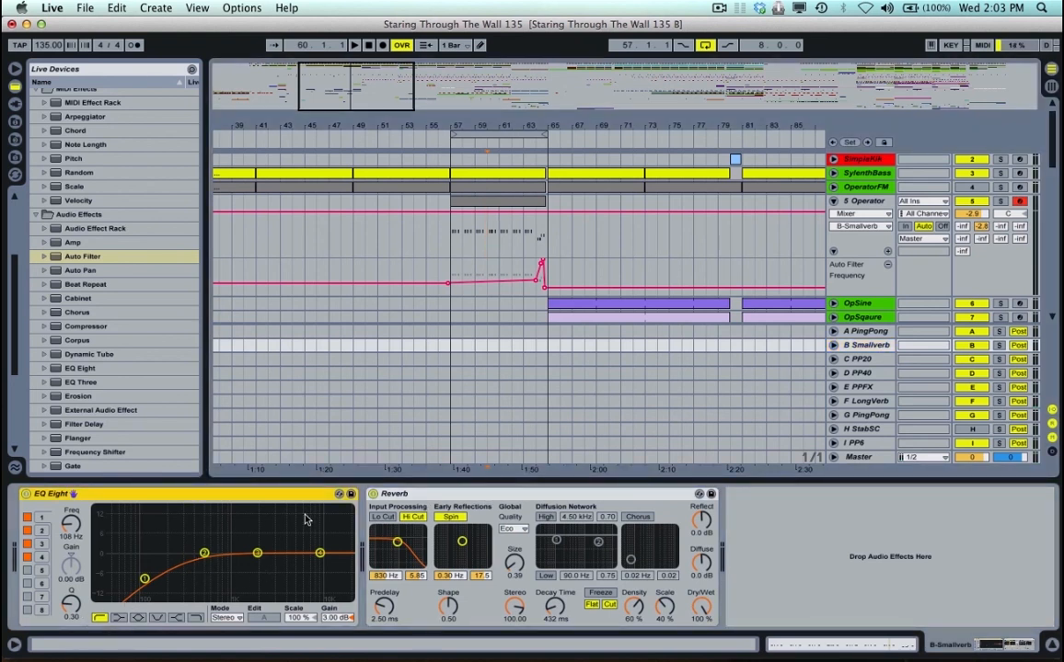